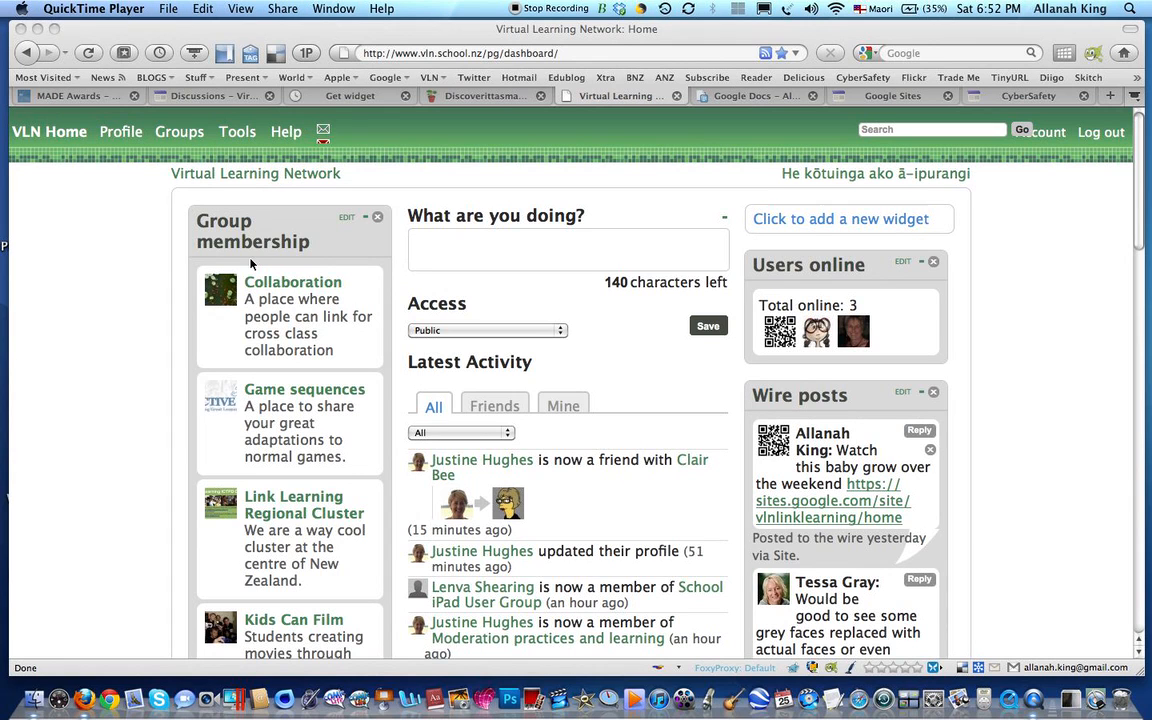
mouse_move(332, 500)
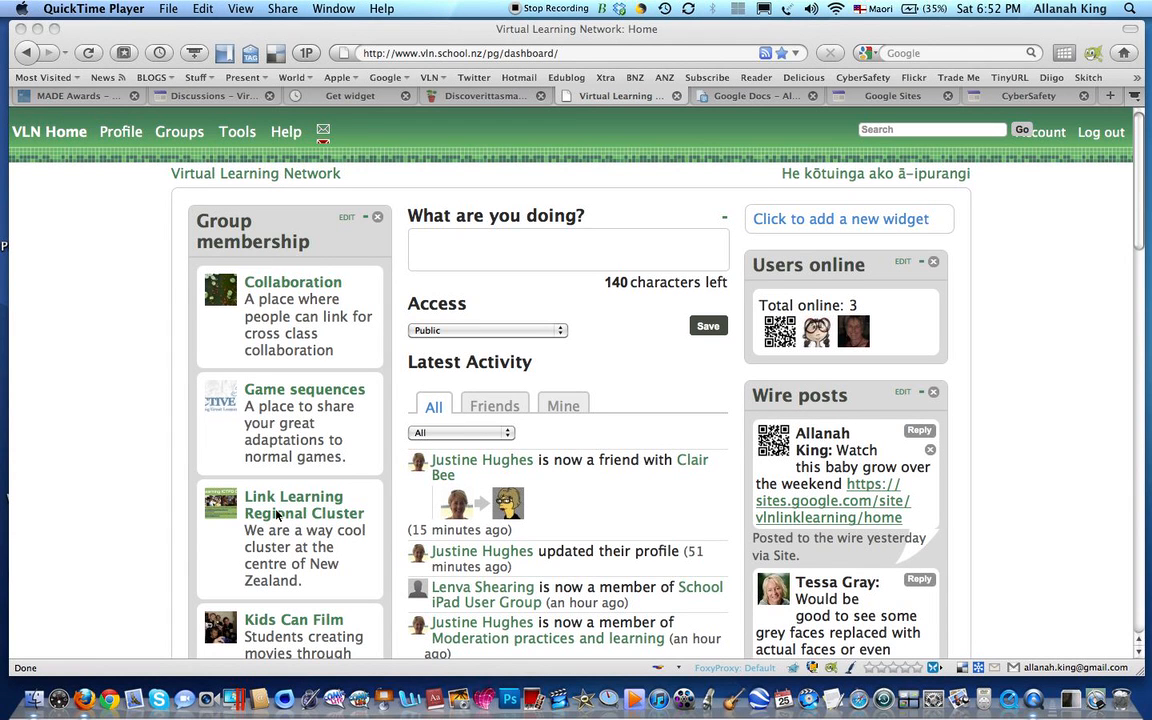
Step: Go to the Link Learning Regional Cluster group and view its empty Group discussion page
click(304, 504)
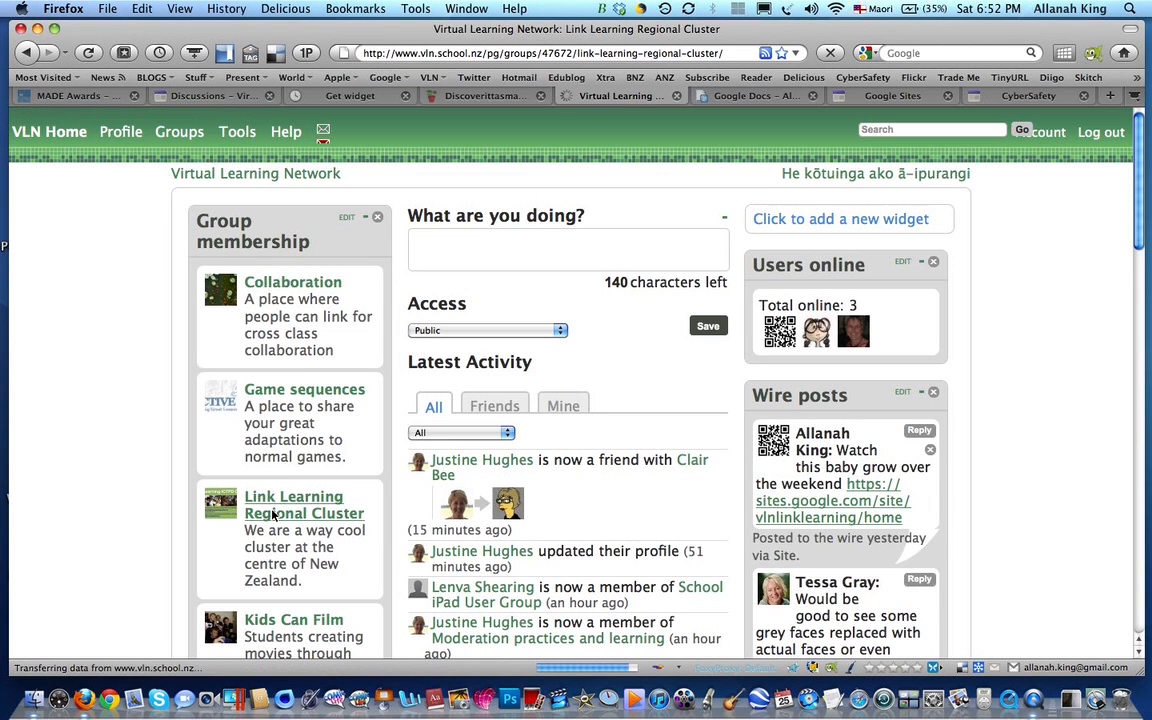
click(304, 504)
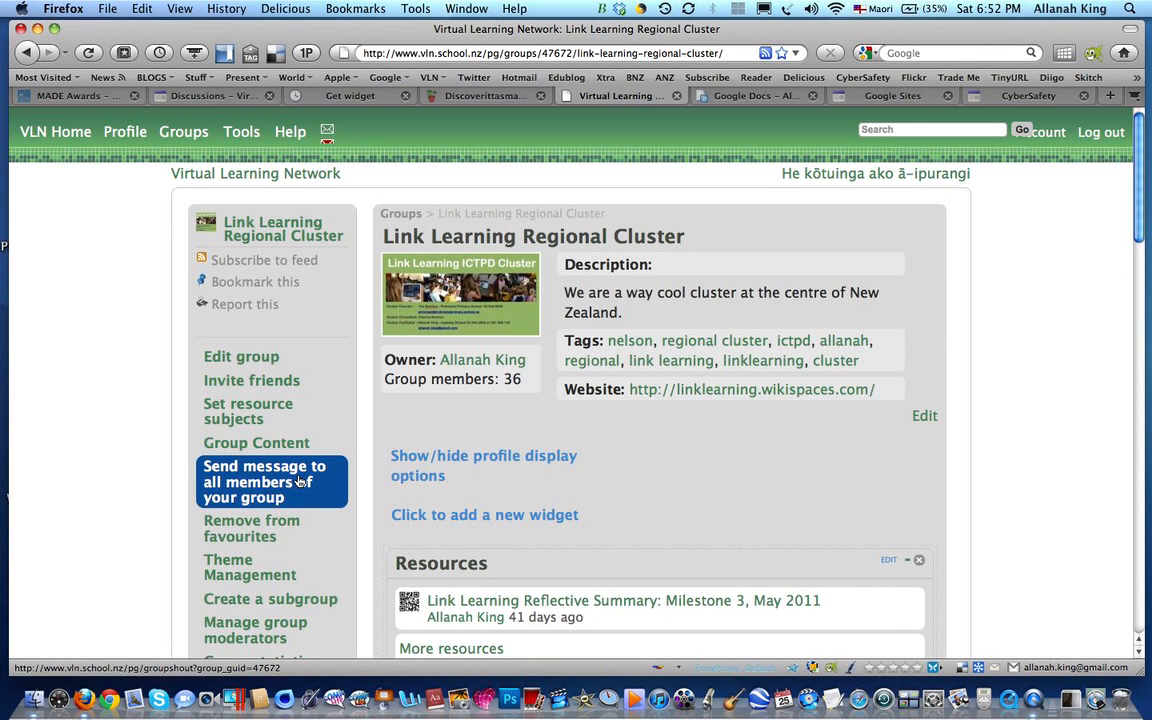
scroll(down, 3)
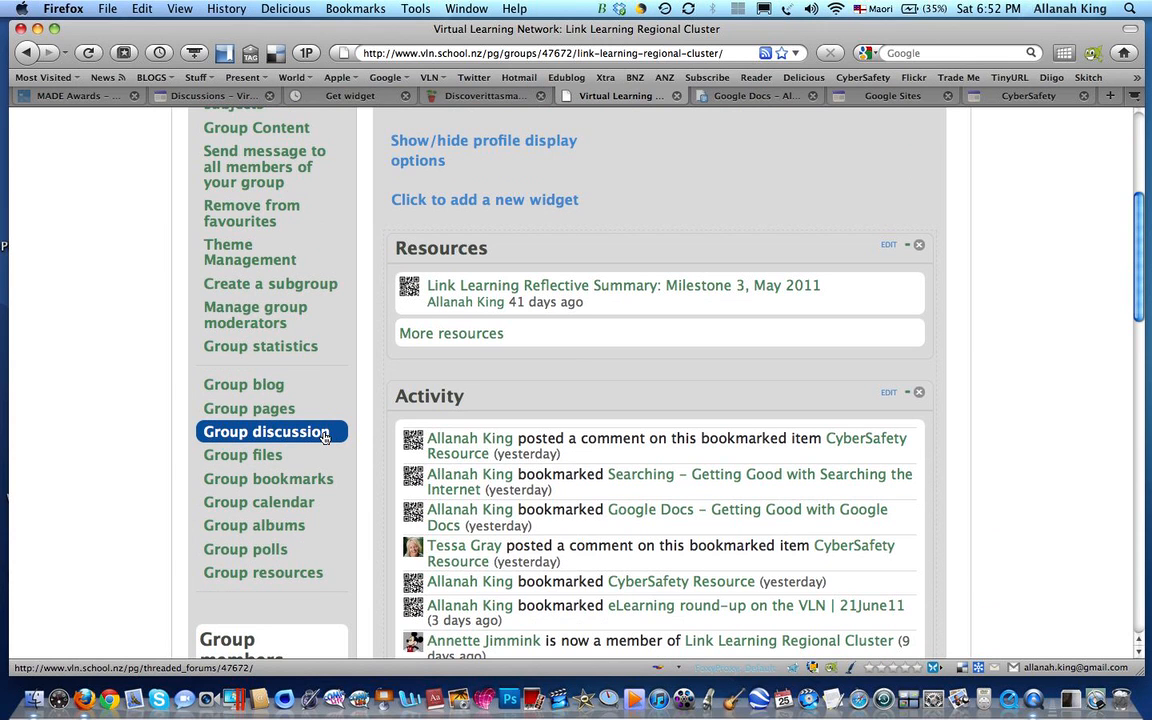
click(266, 432)
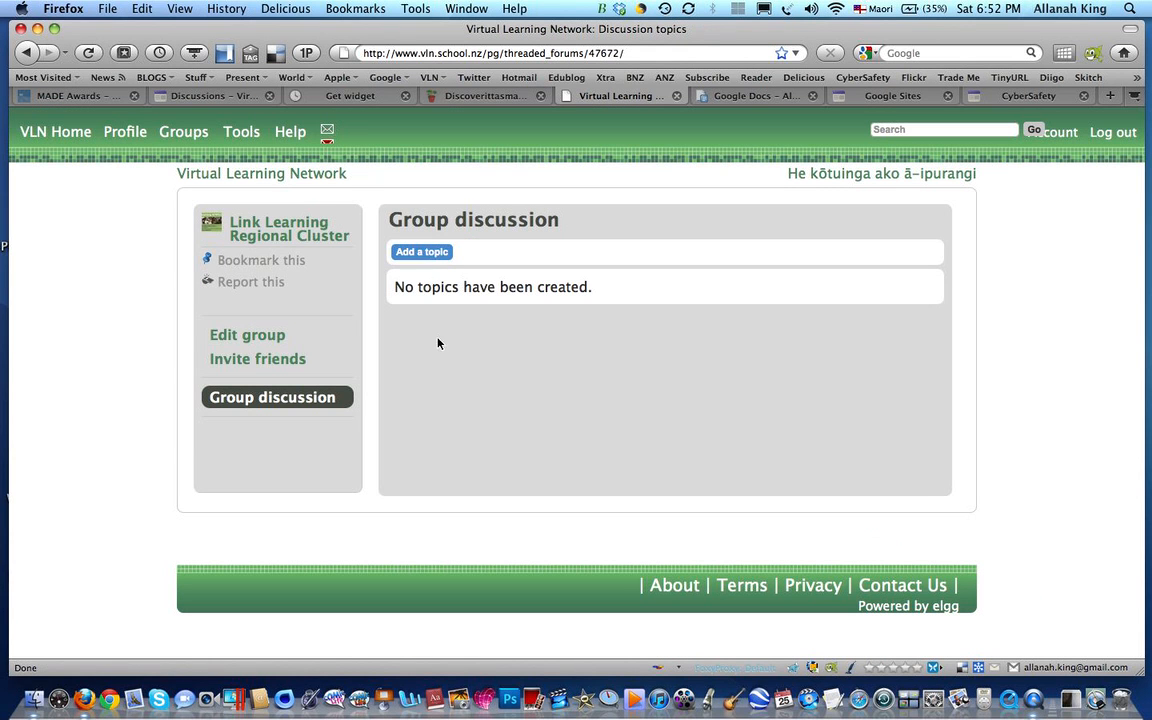
mouse_move(432, 256)
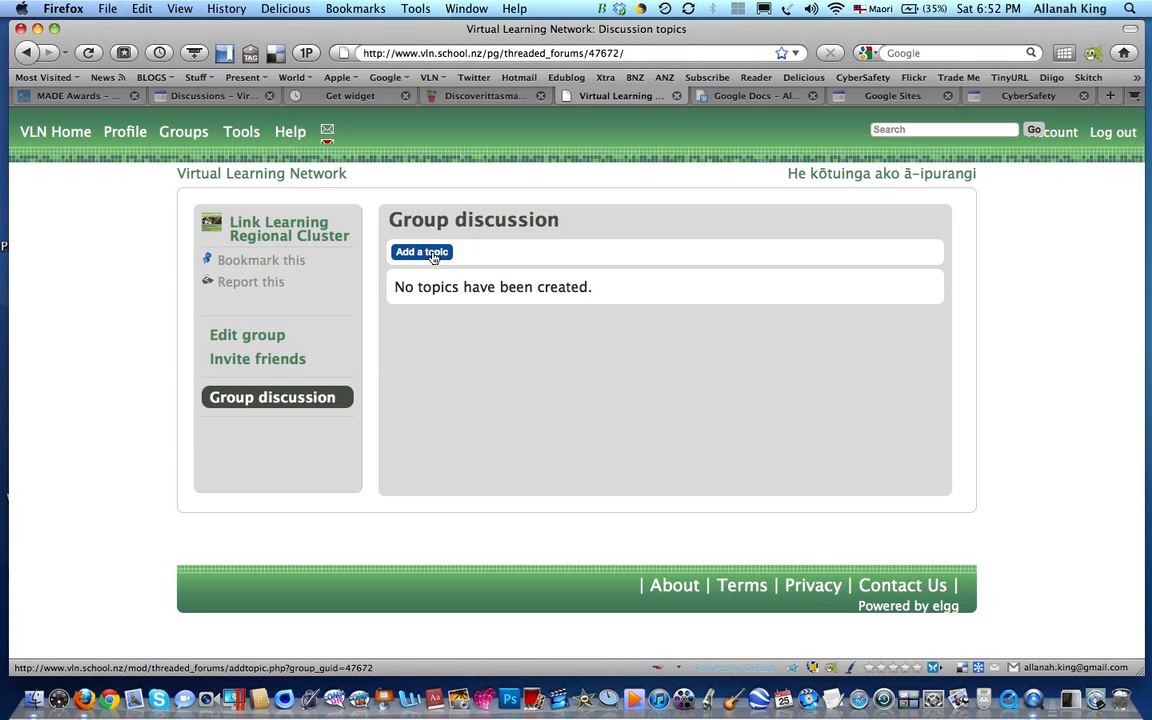
Step: Add a new discussion topic and title it 'Home School Partnership'
click(420, 252)
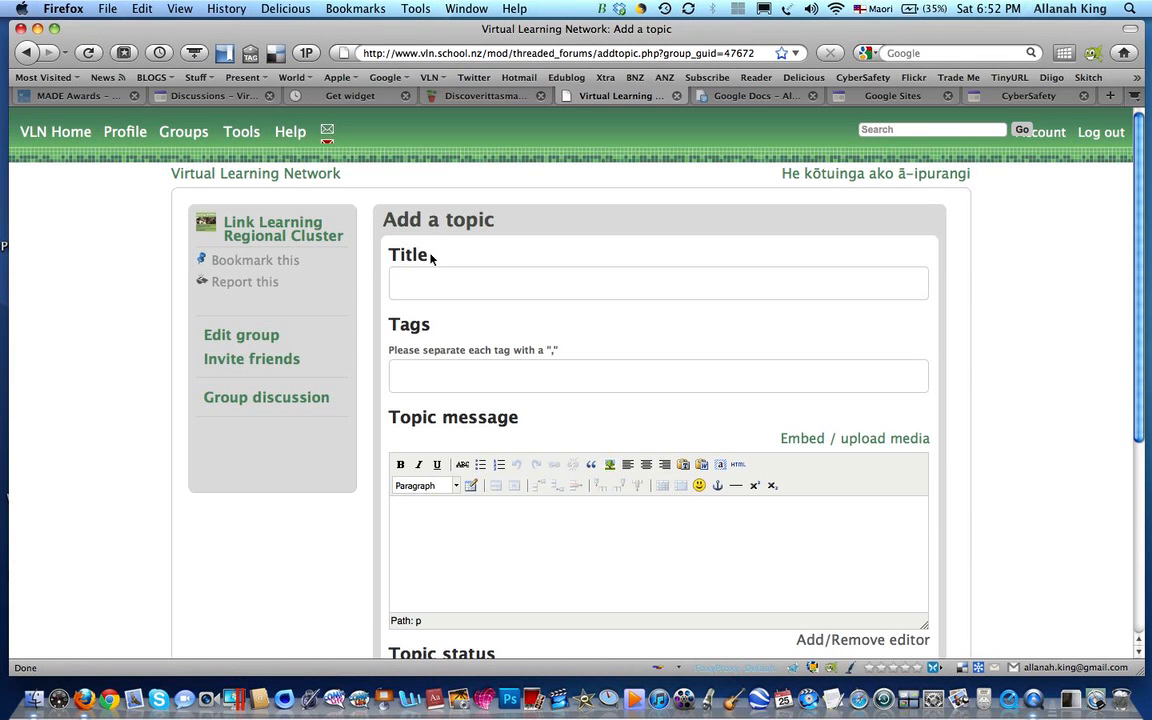
text(H)
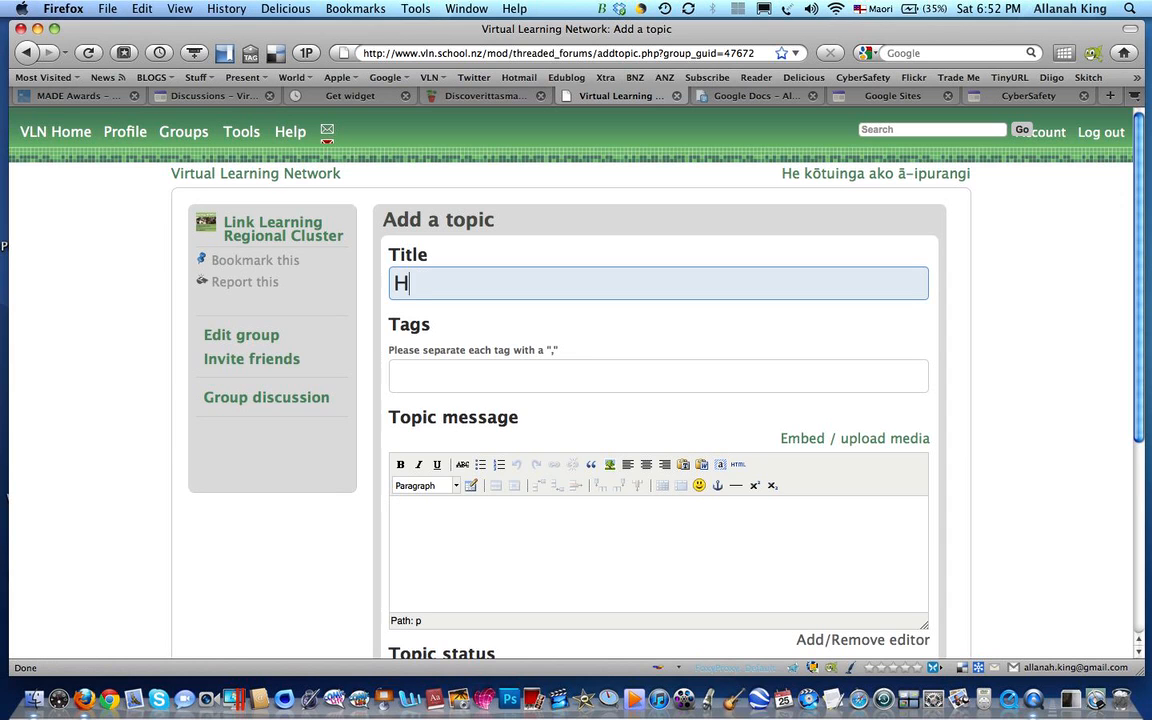
text(ome Sch)
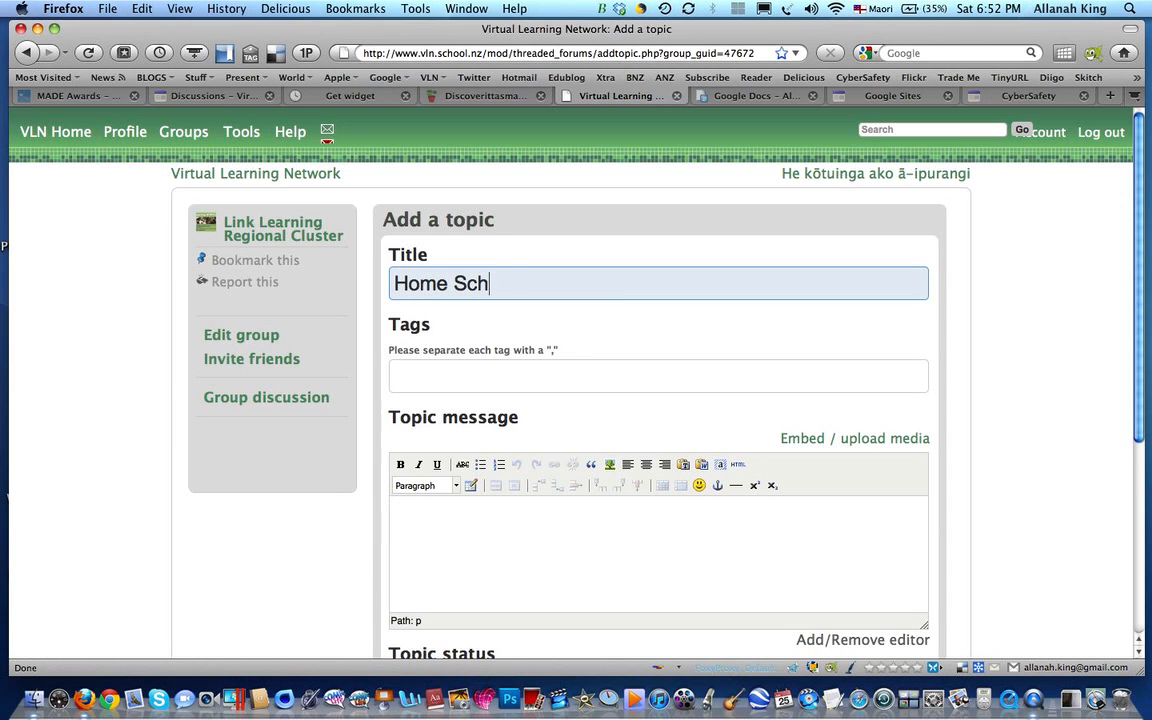
text(ool Partnership)
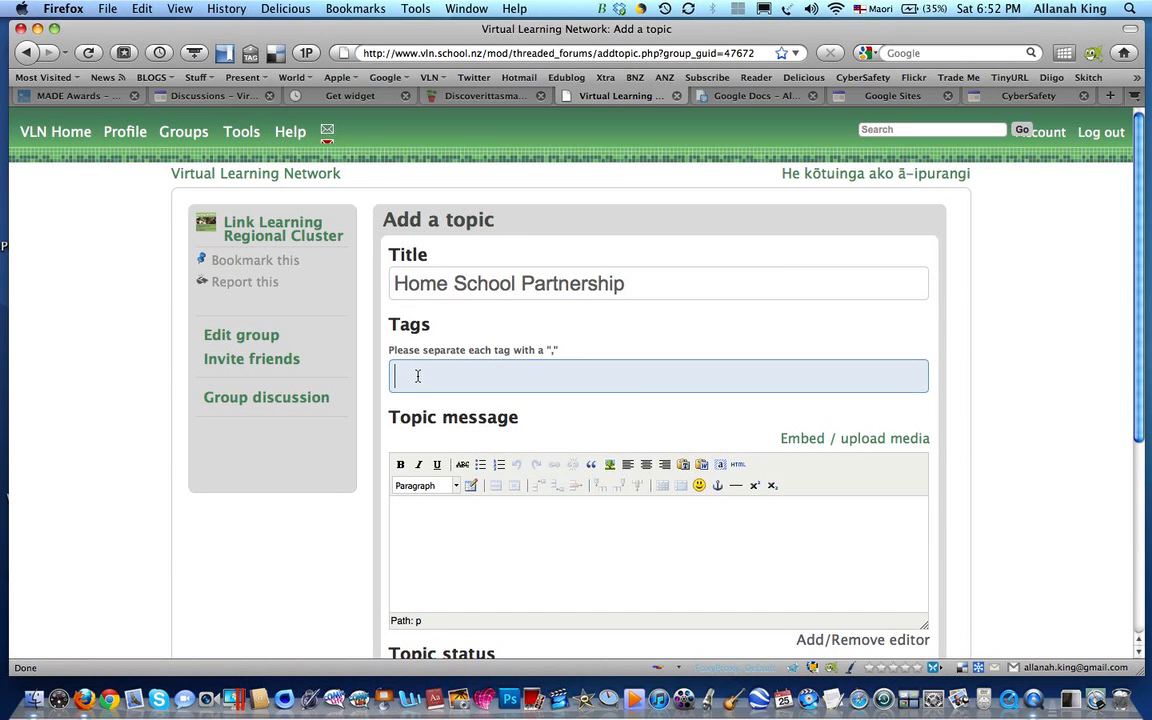
Step: Tag the topic 'home school partnership'
click(658, 376)
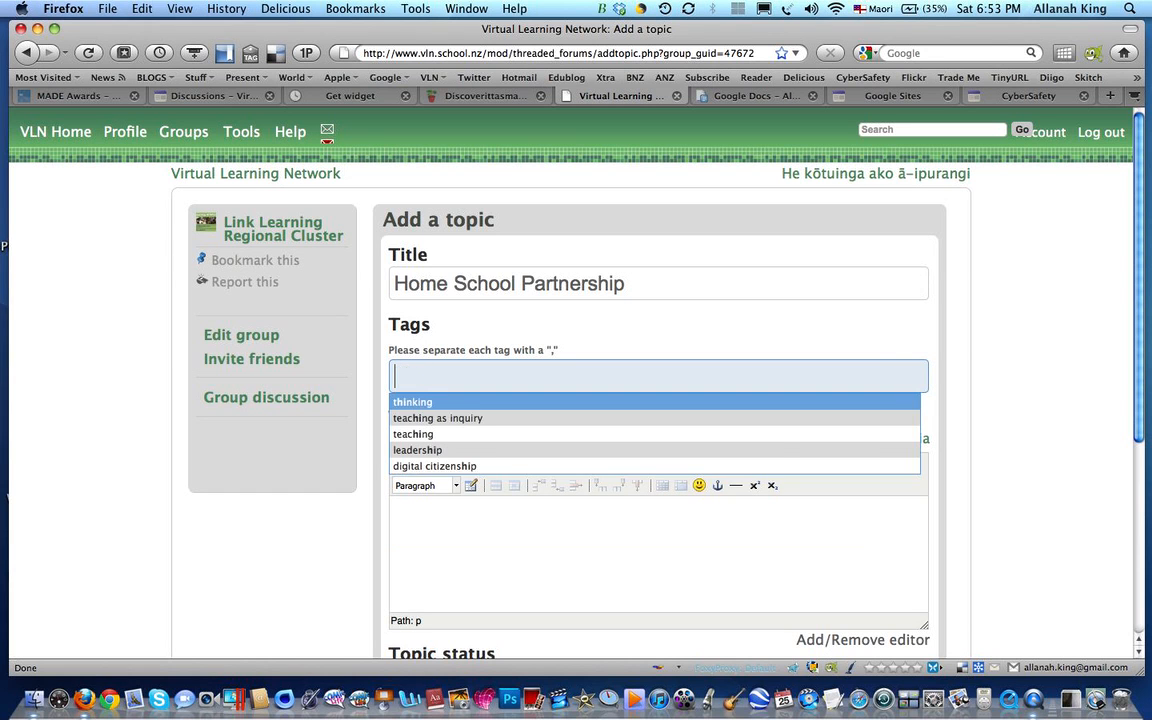
text(home scho)
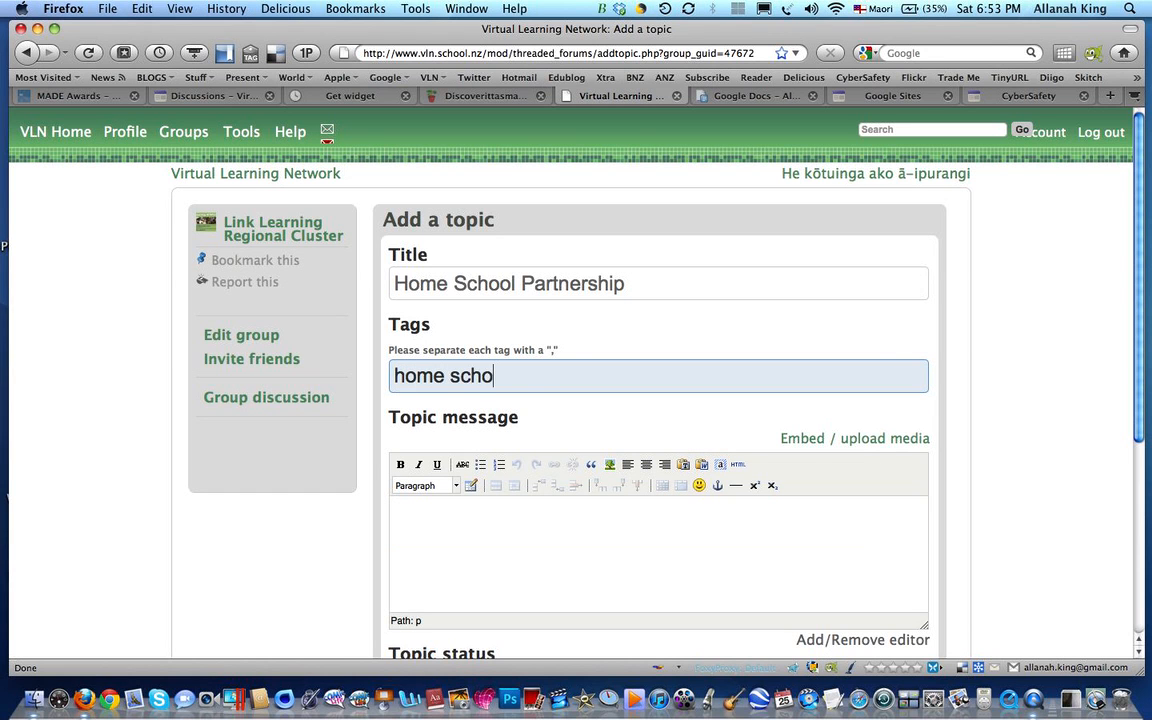
text(ol)
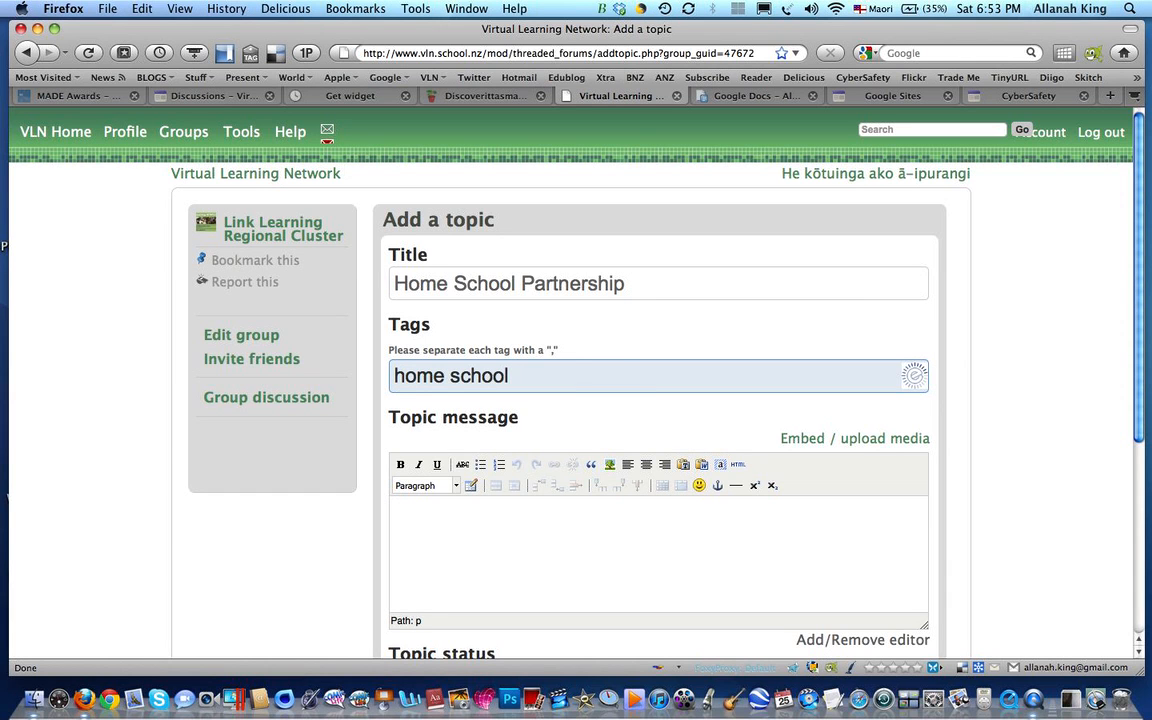
text(partnership,)
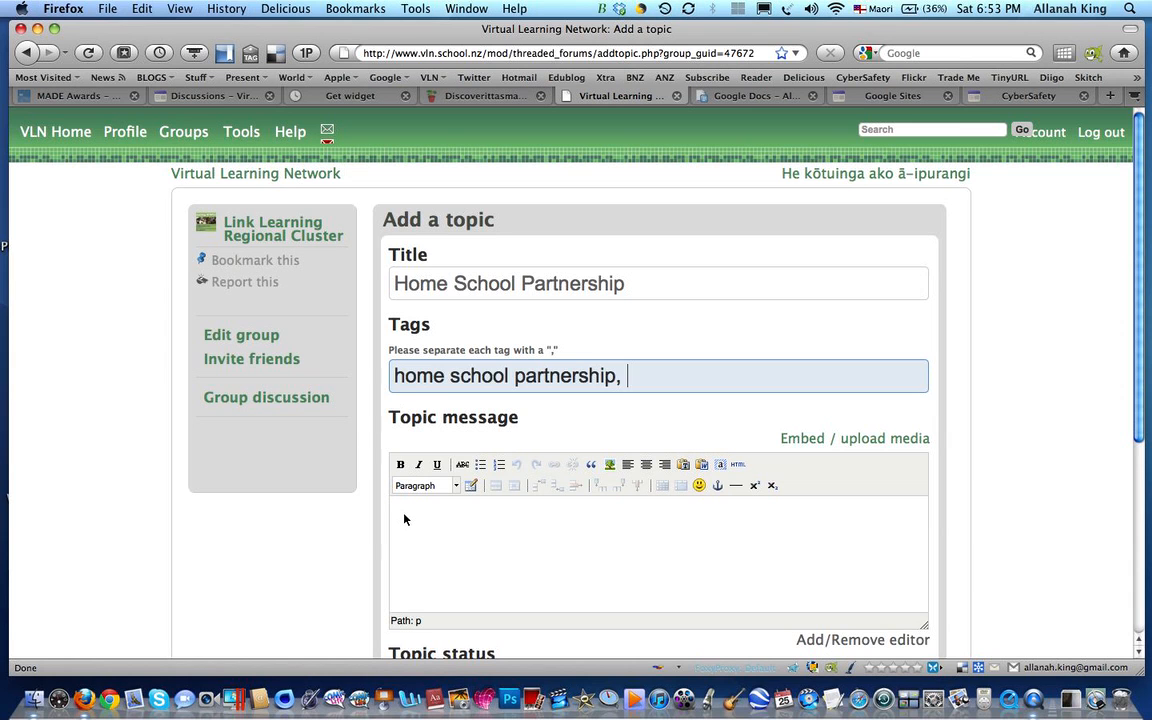
Step: Write a message that the cluster's forthcoming focus is fostering home school partnerships, reaching the Save button
text(Our forthcoming focus for our cluster is how to foster home school partnerships. How do you think we might best do this?)
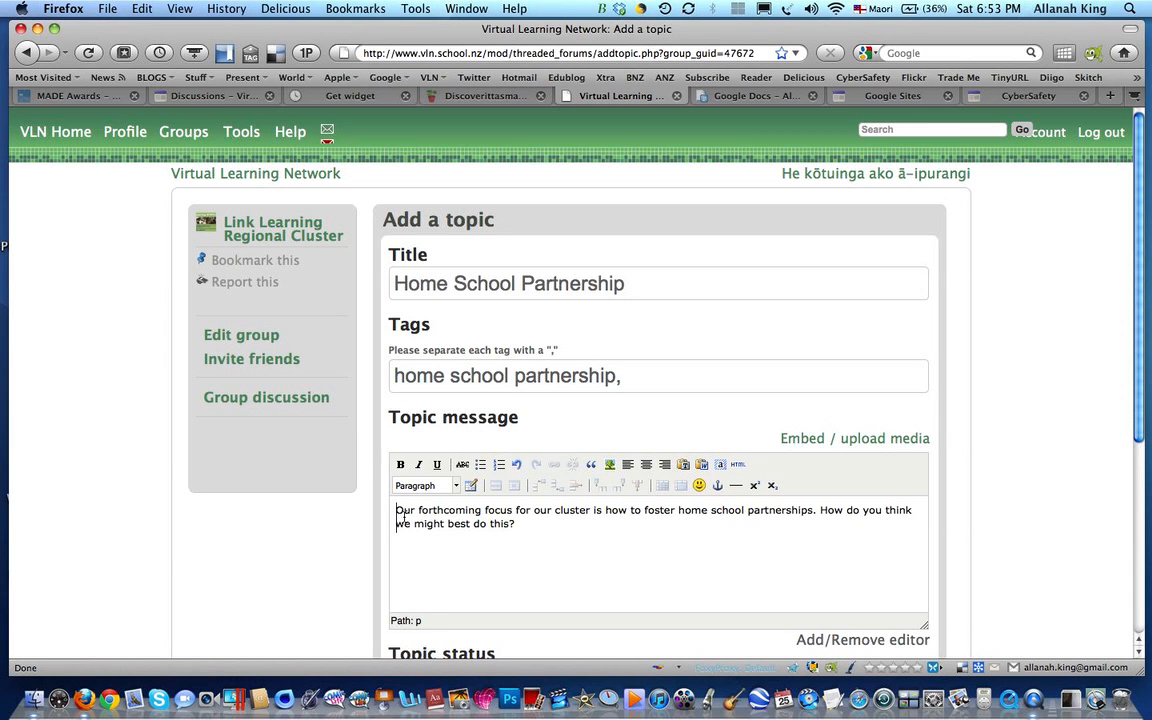
scroll(down, 3)
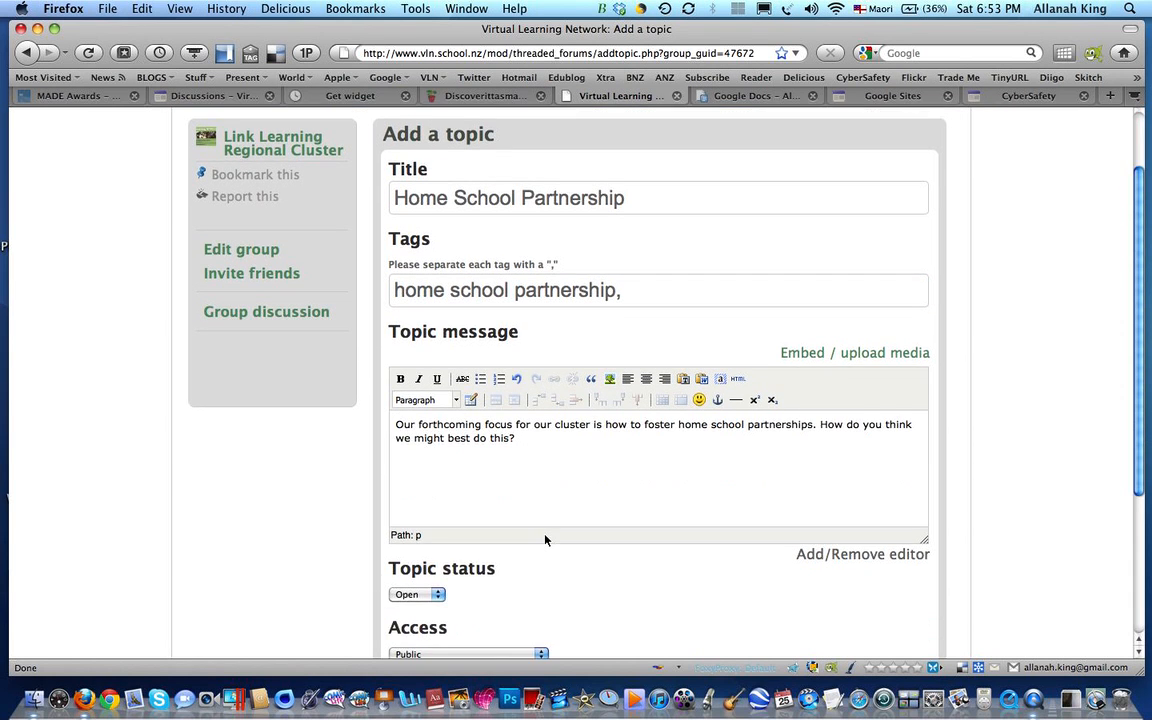
scroll(down, 3)
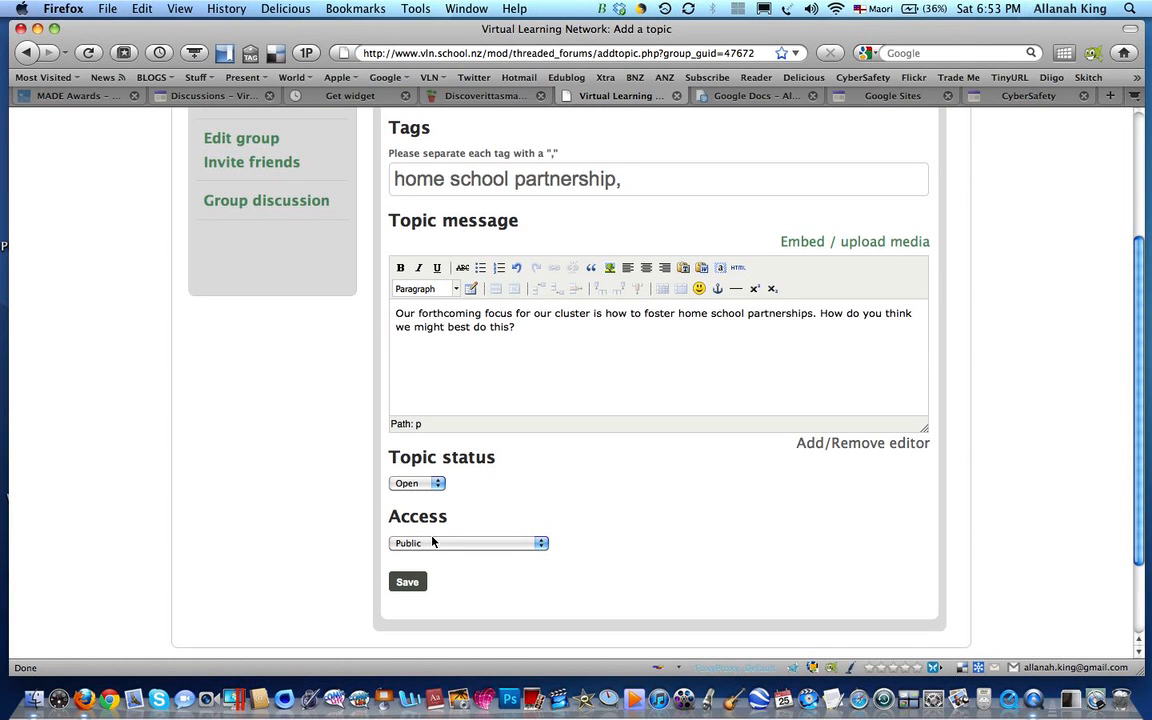